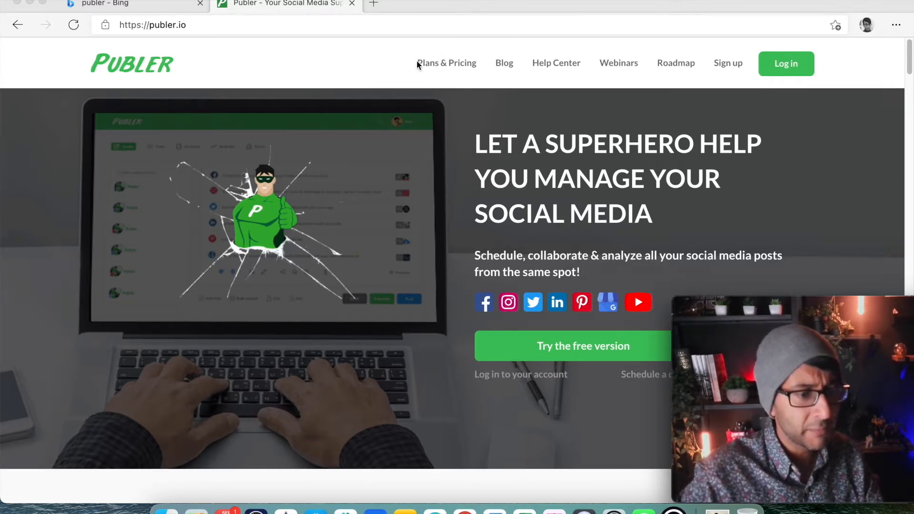
Open the Plans & Pricing page from publer.io's top navigation.
click(446, 62)
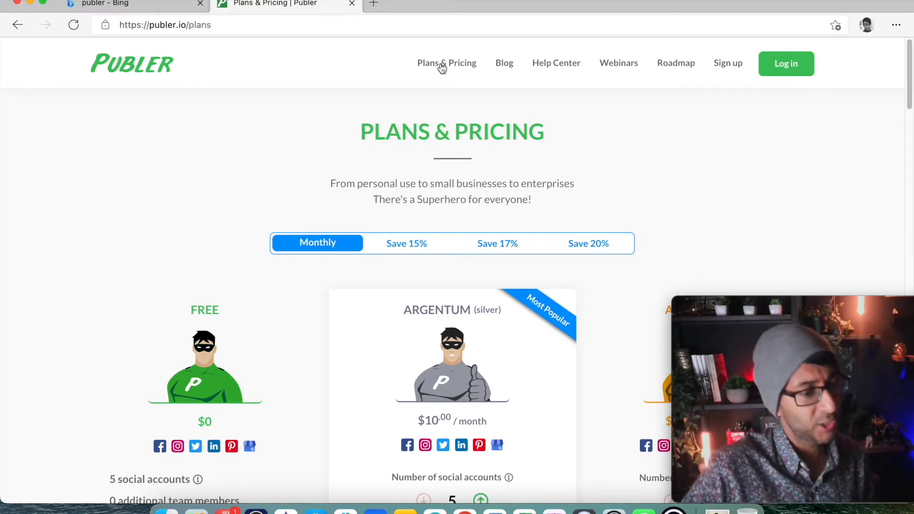
Scroll through the free and Argentum pricing plans on the way to the dashboard.
scroll(down, 3)
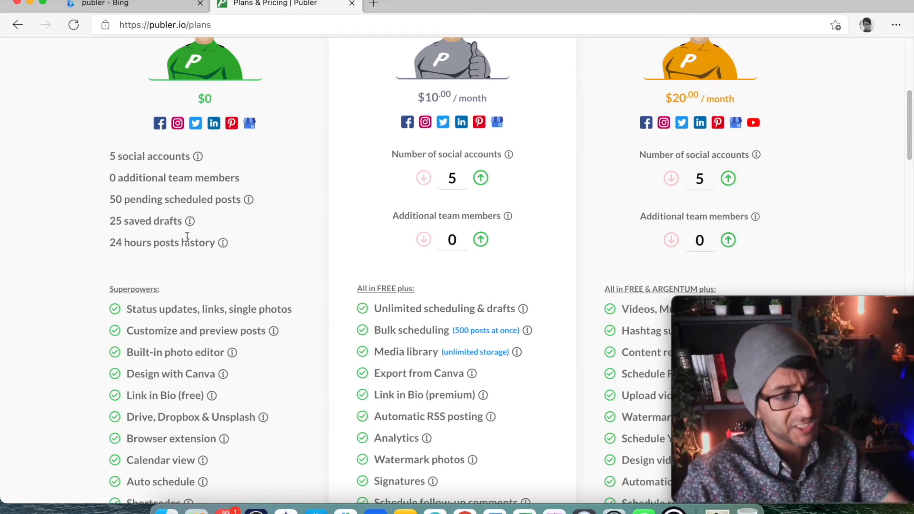
mouse_move(226, 256)
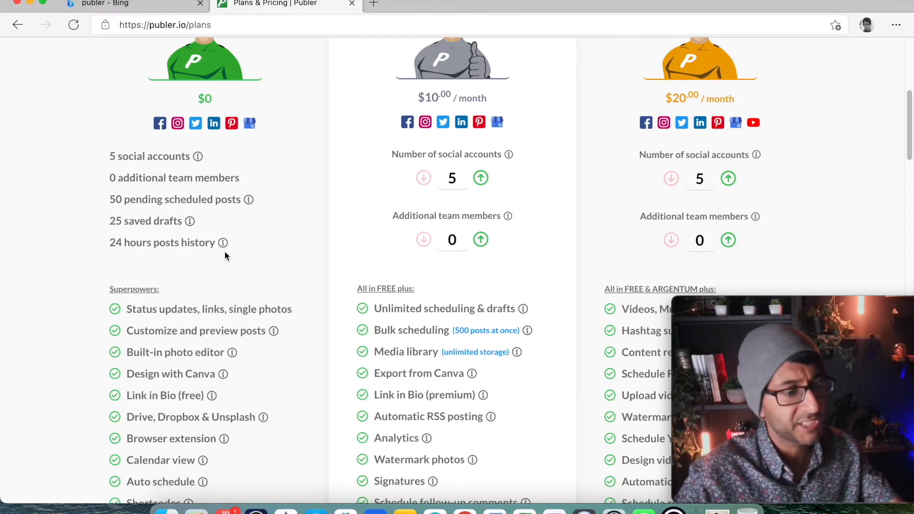
scroll(down, 3)
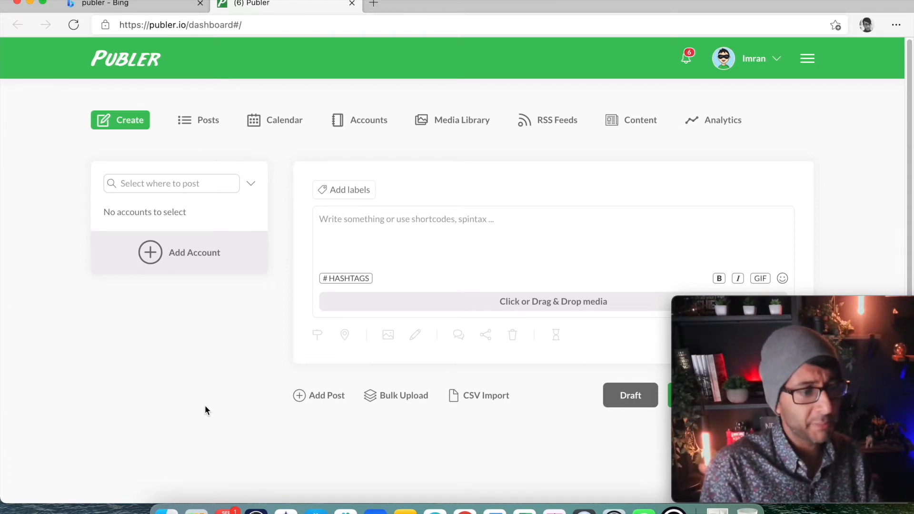
Add the Web Squadron Facebook page through Add Account using the existing Facebook login.
click(362, 120)
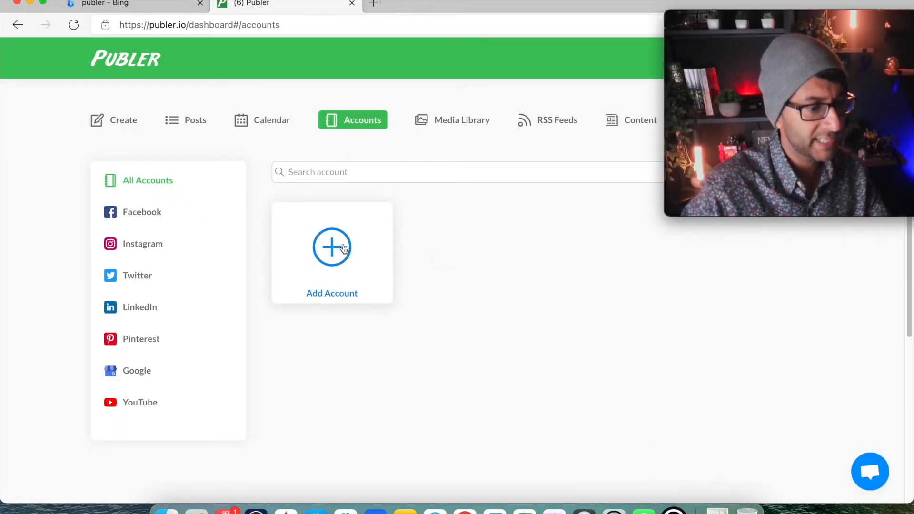
click(332, 247)
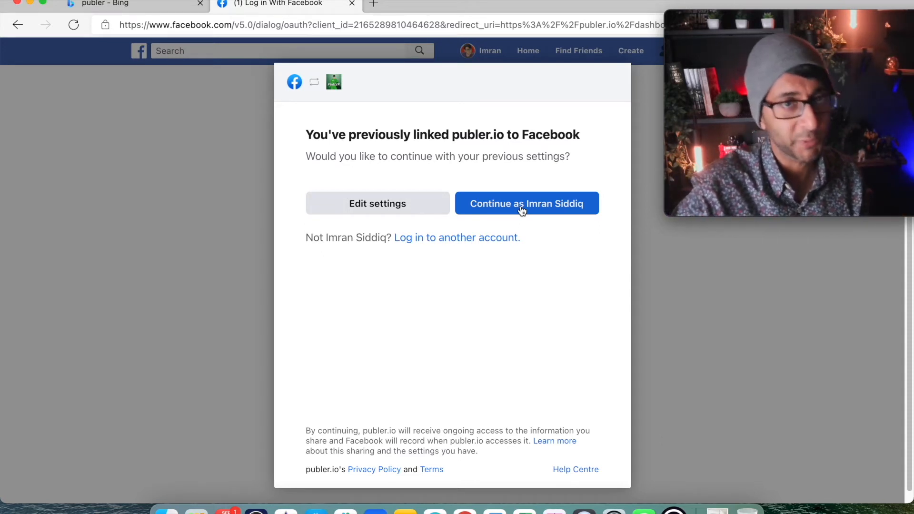
click(526, 203)
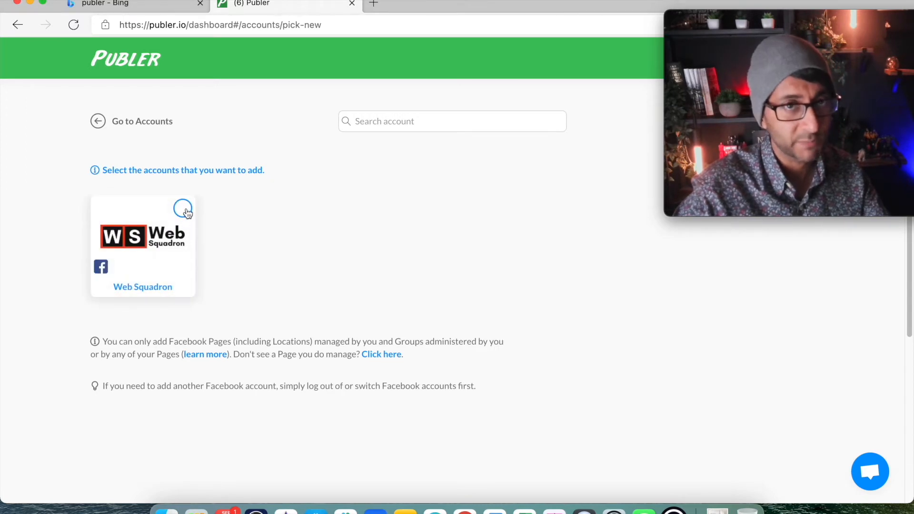
click(183, 208)
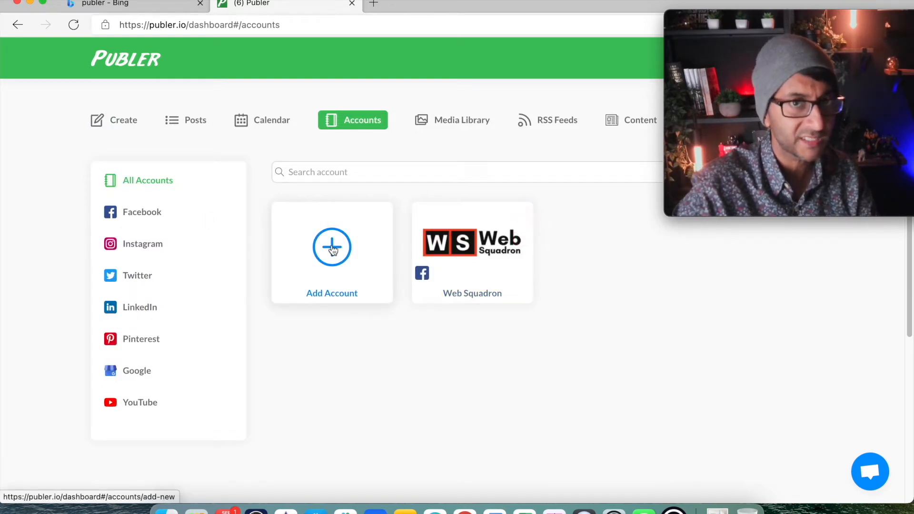
Connect the LinkedIn personal profile as a social account.
click(332, 247)
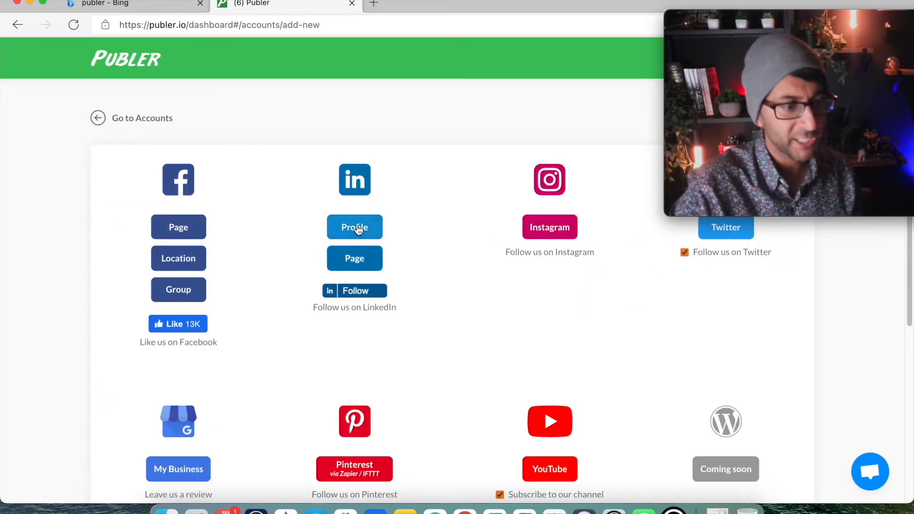
click(354, 227)
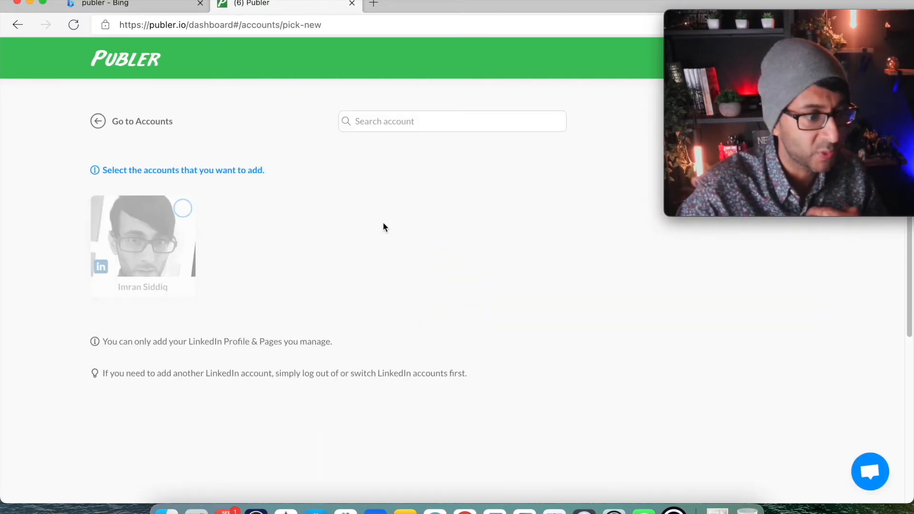
click(142, 239)
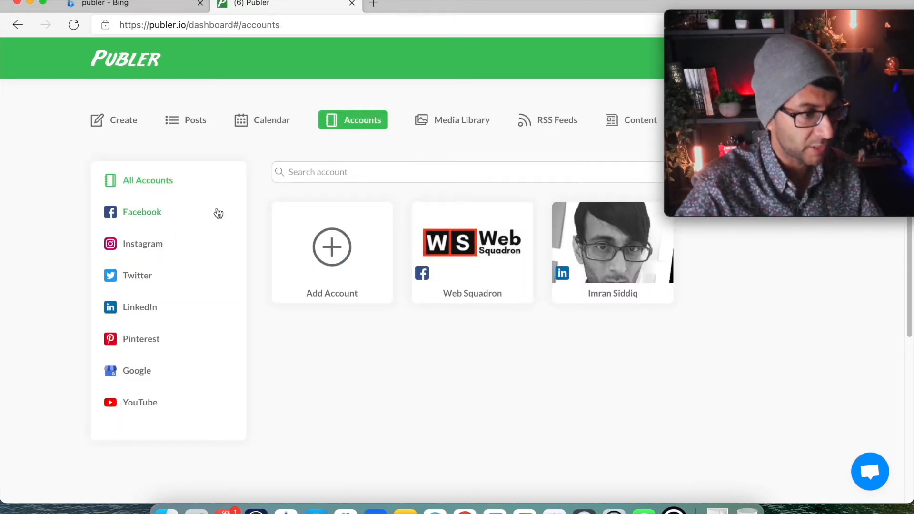
Connect the Twitter account and the Web Squadron Training Instagram business account.
click(332, 254)
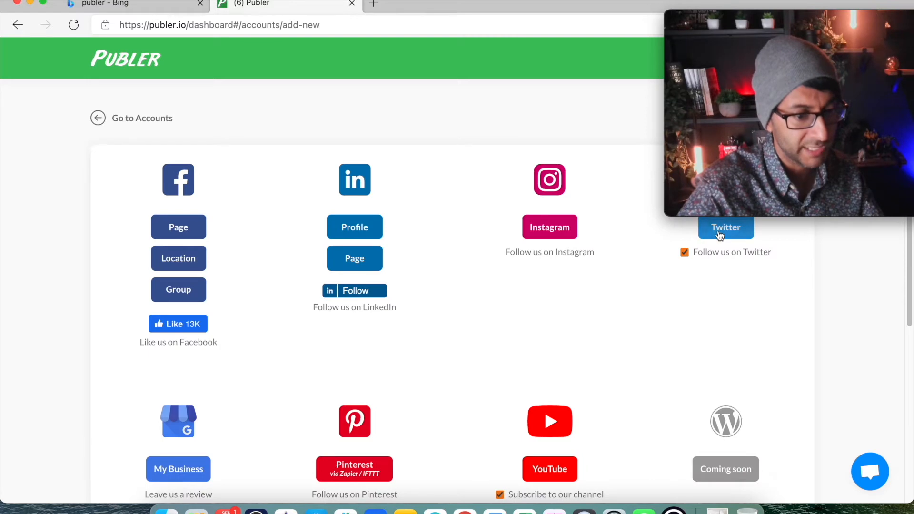
click(725, 227)
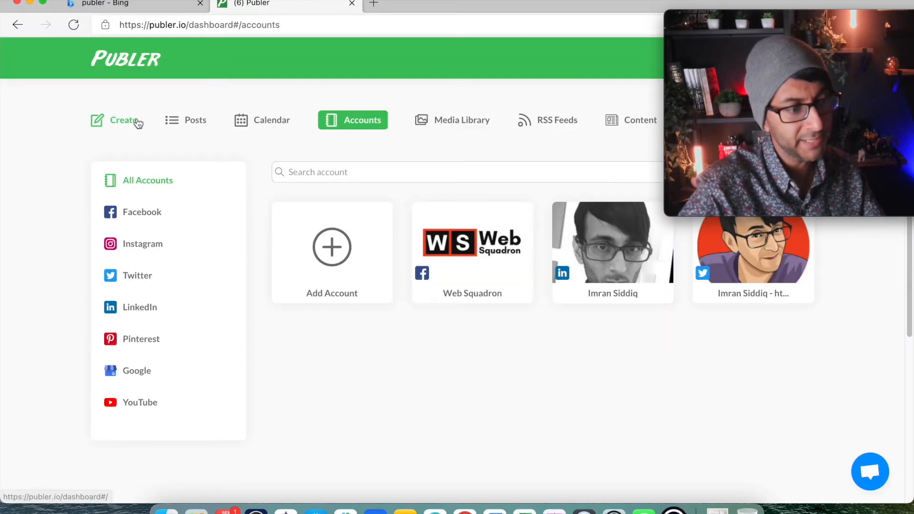
click(332, 246)
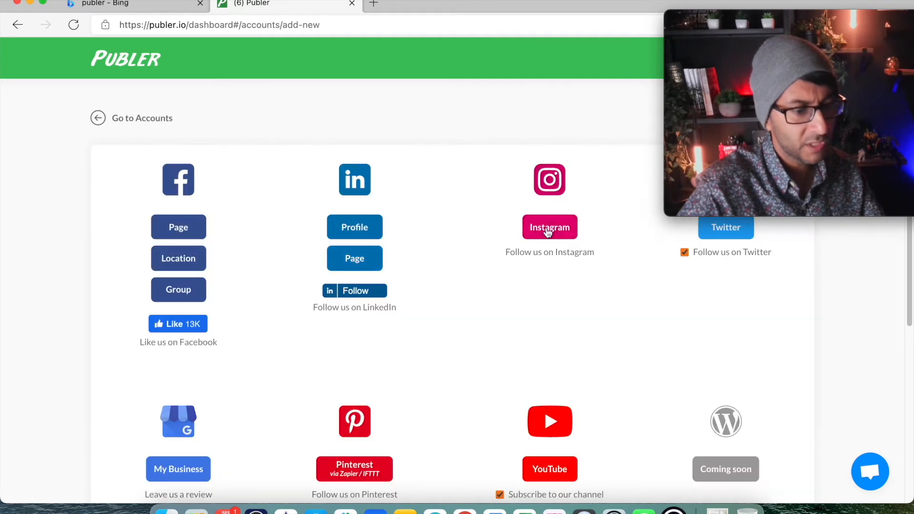
click(548, 227)
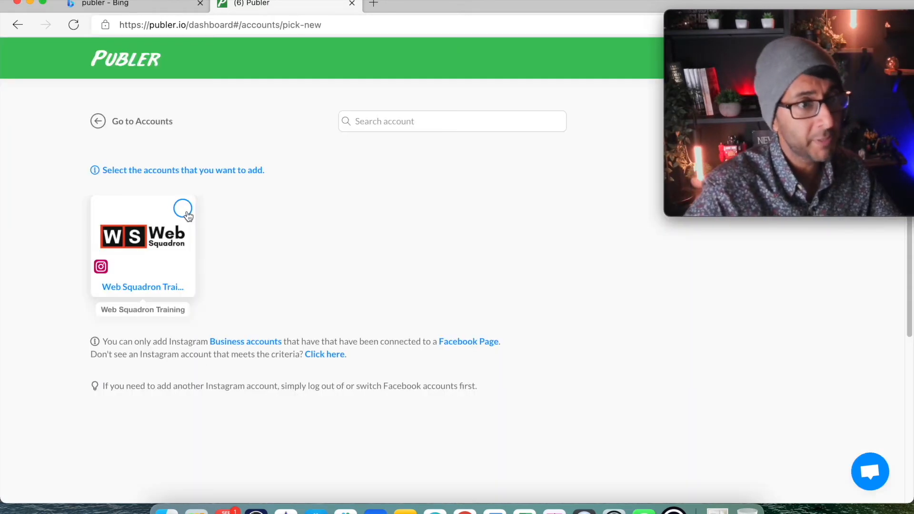
click(182, 208)
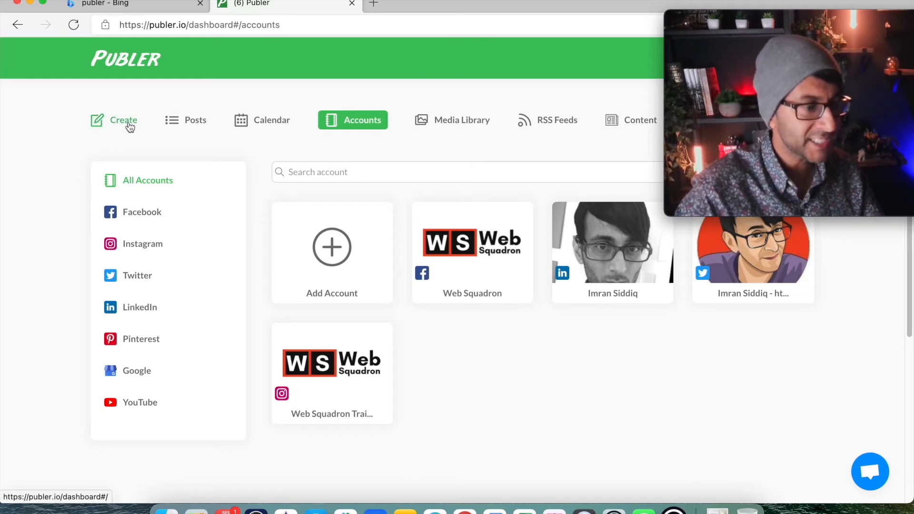
Write the post 'We're testing out Publer.io for Social Media Post Sharing.' and open media options.
click(123, 120)
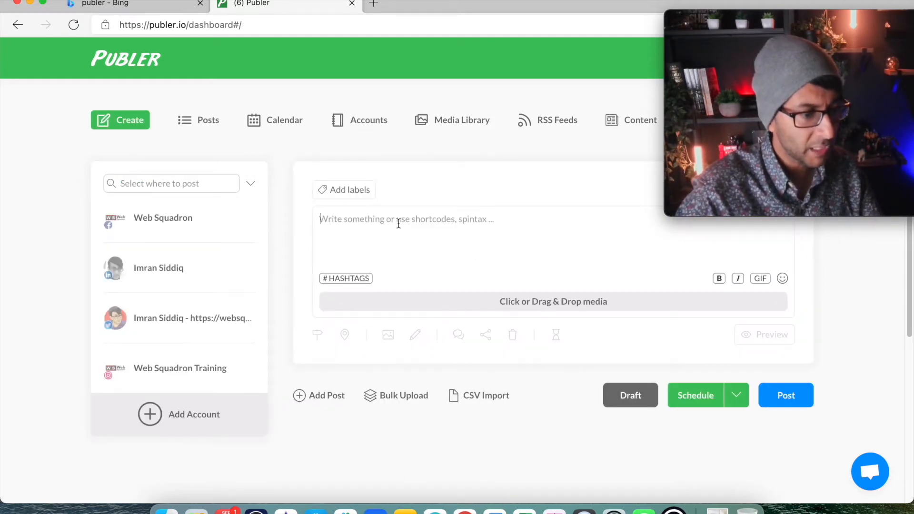
text(We're testing out Publer.io for Social Media Post Sharing.)
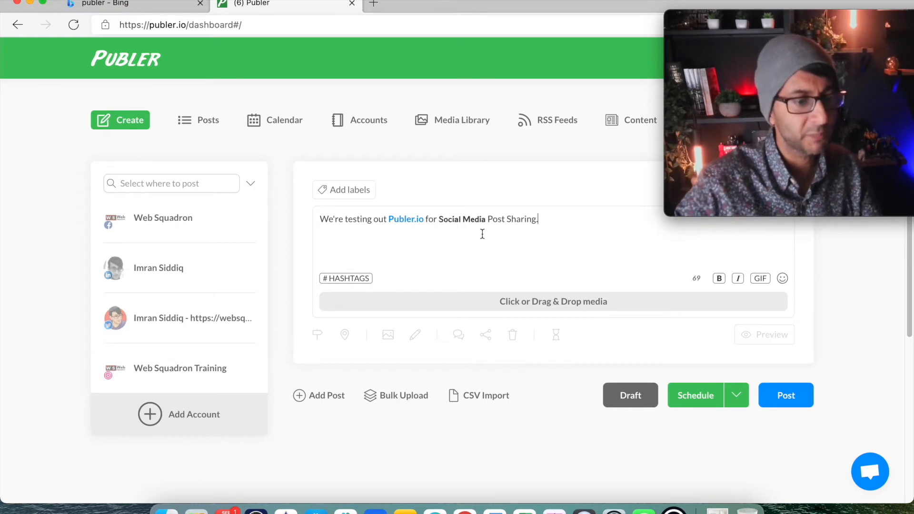
double_click(461, 218)
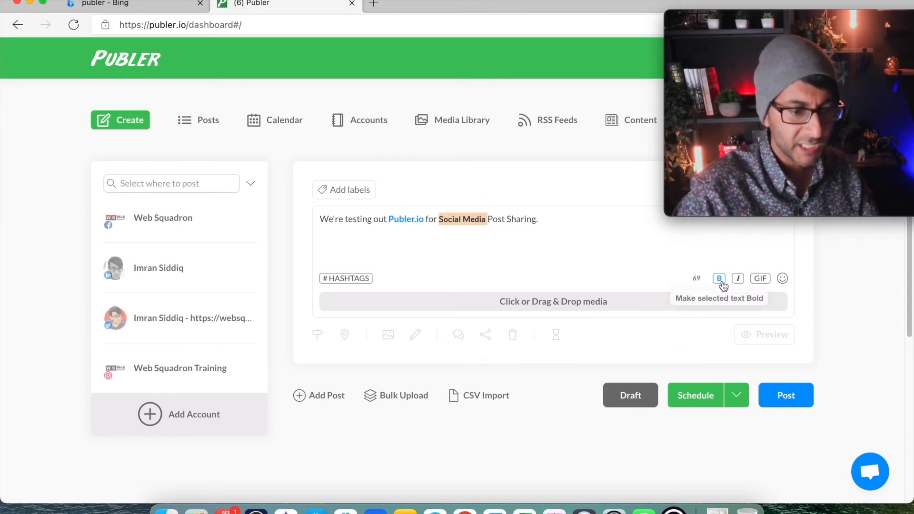
mouse_move(760, 279)
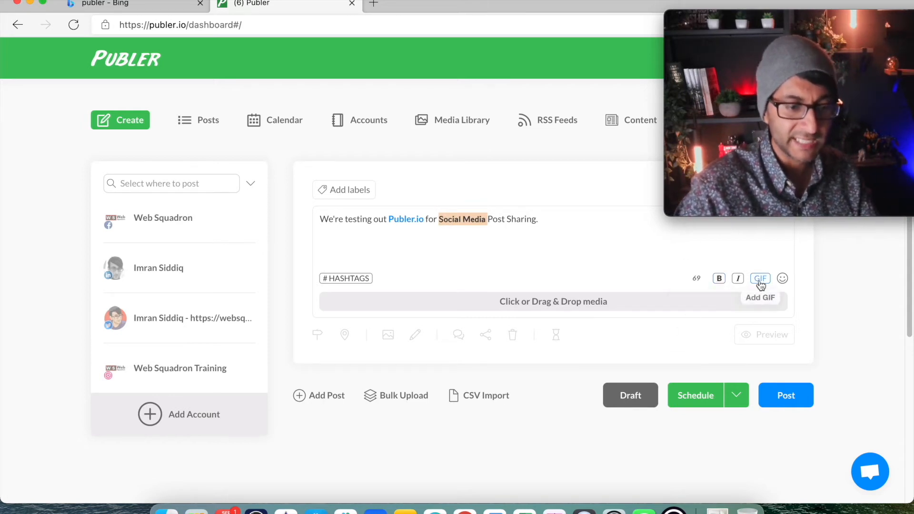
mouse_move(782, 278)
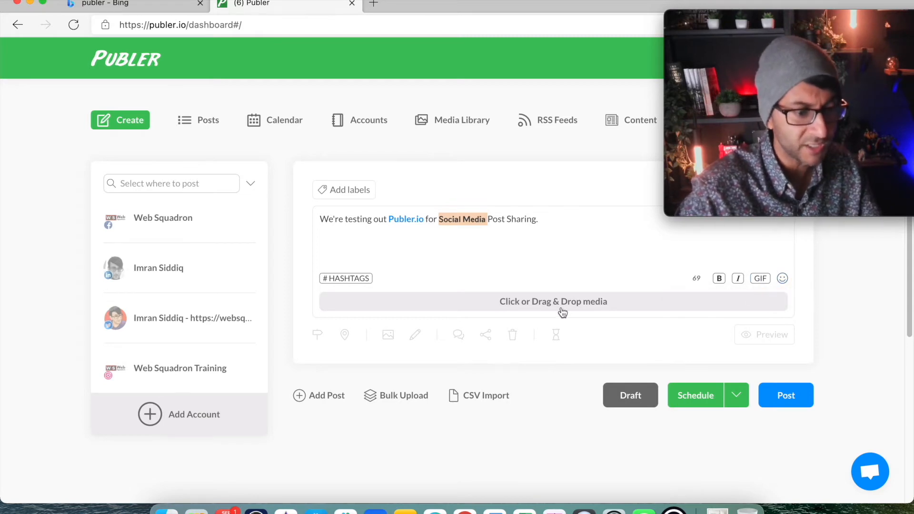
click(552, 301)
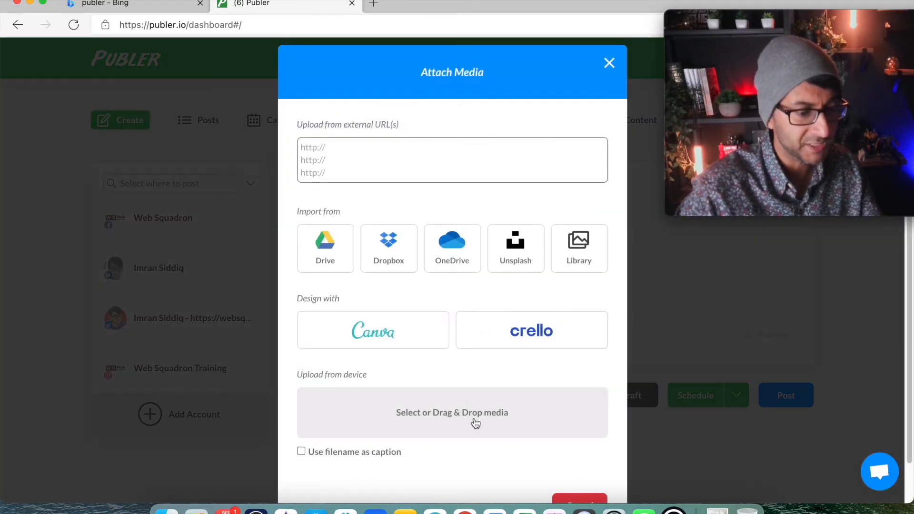
Upload the green Publer superhero image from the computer.
click(452, 412)
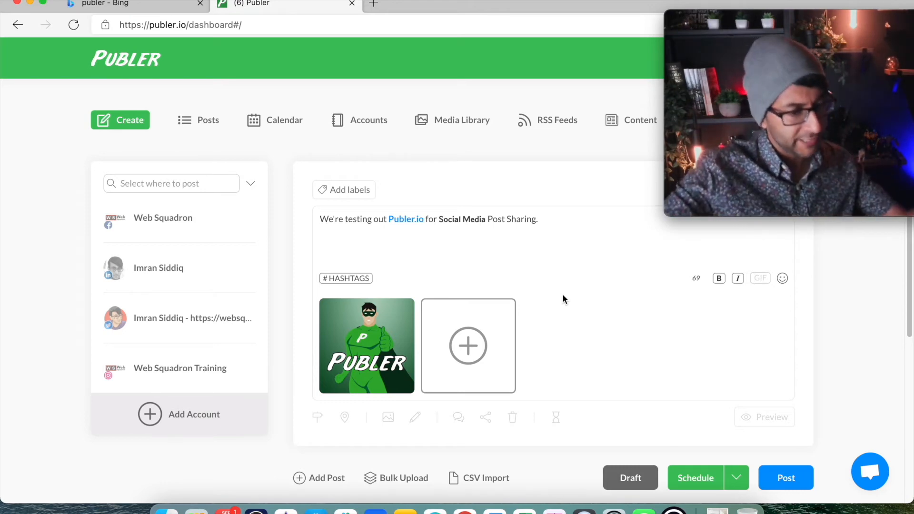
mouse_move(569, 349)
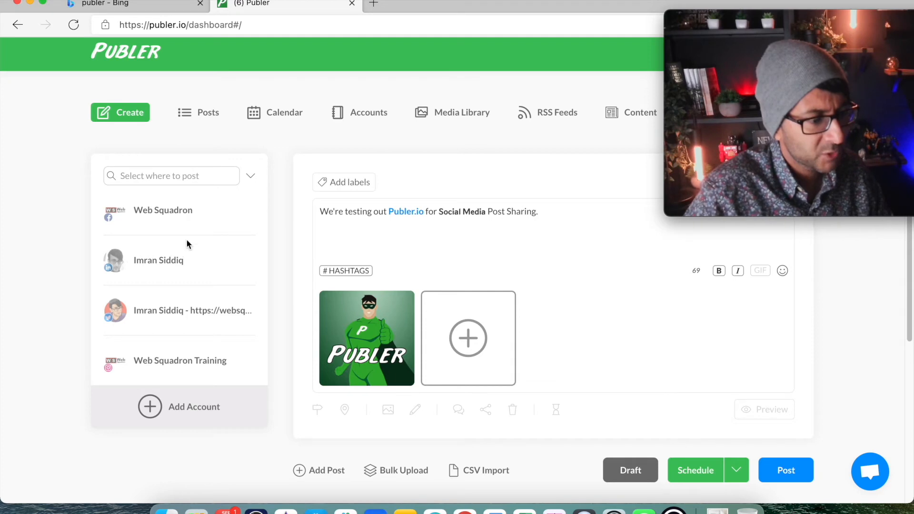
Tick the Facebook, LinkedIn, Twitter and Instagram accounts so all show green checks.
click(163, 210)
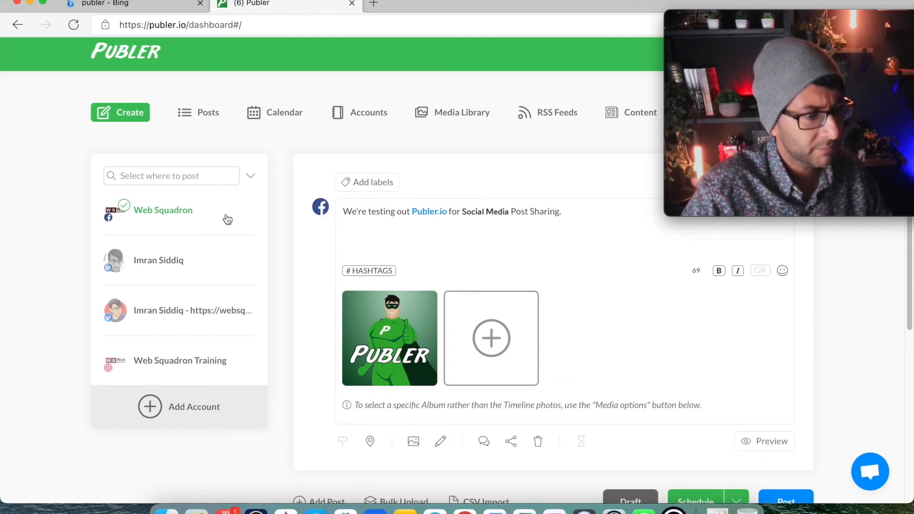
click(158, 260)
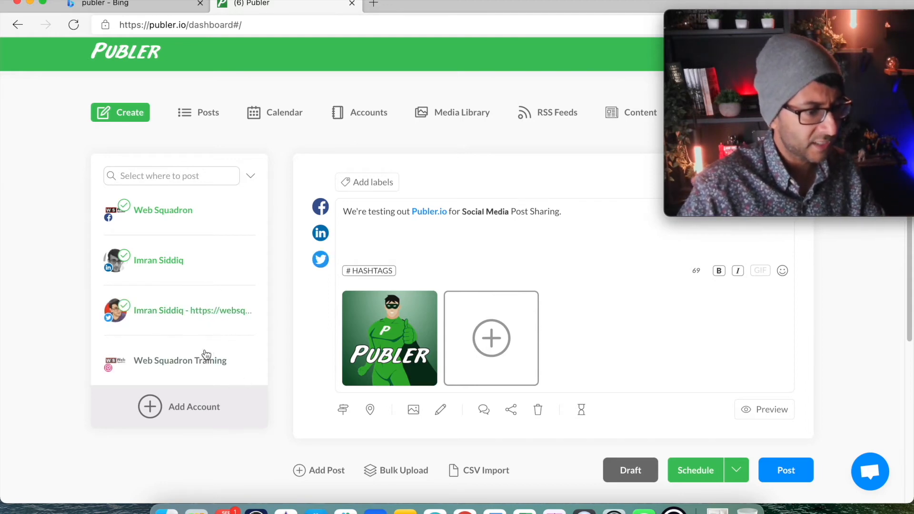
click(180, 360)
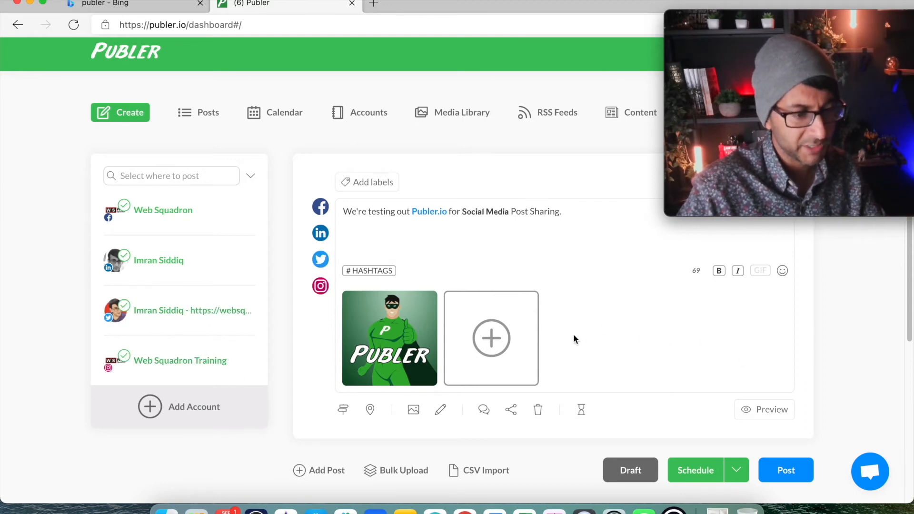
click(369, 271)
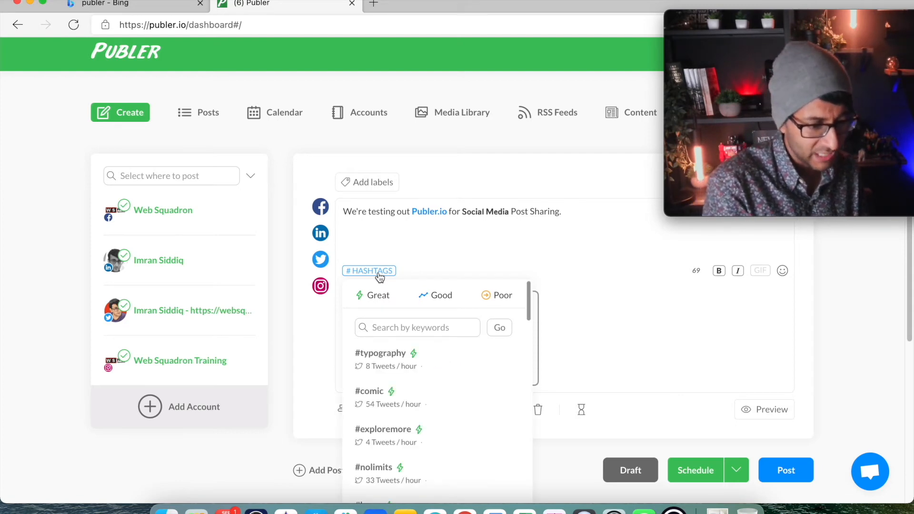
Type #socialmediasharing on its own line under the post sentence.
scroll(down, 3)
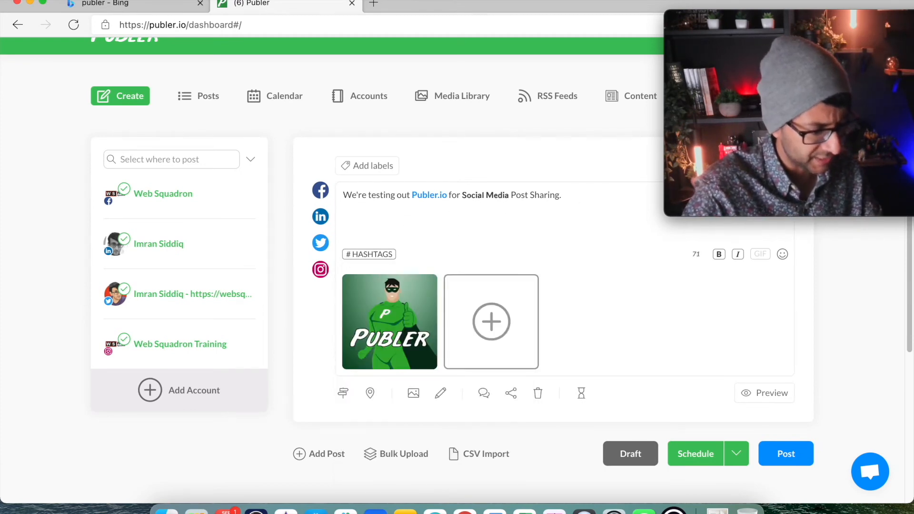
text(#socialme)
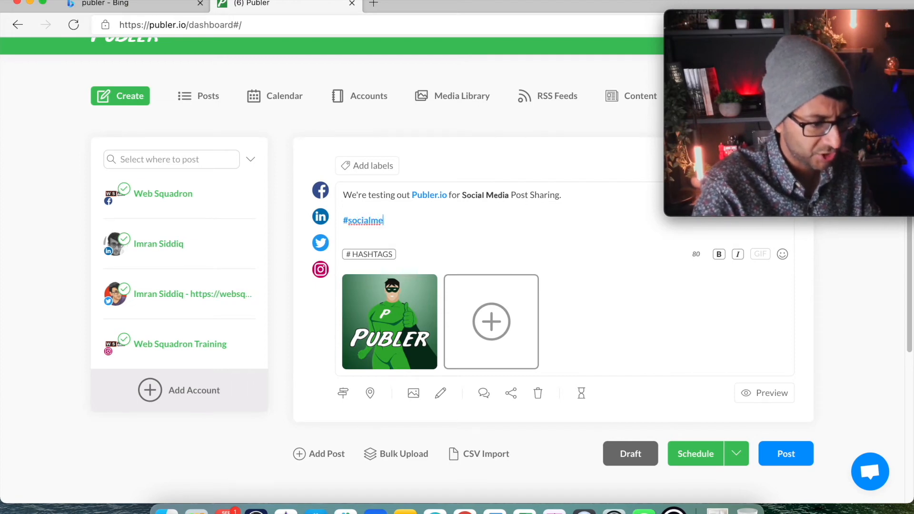
text(diasharing)
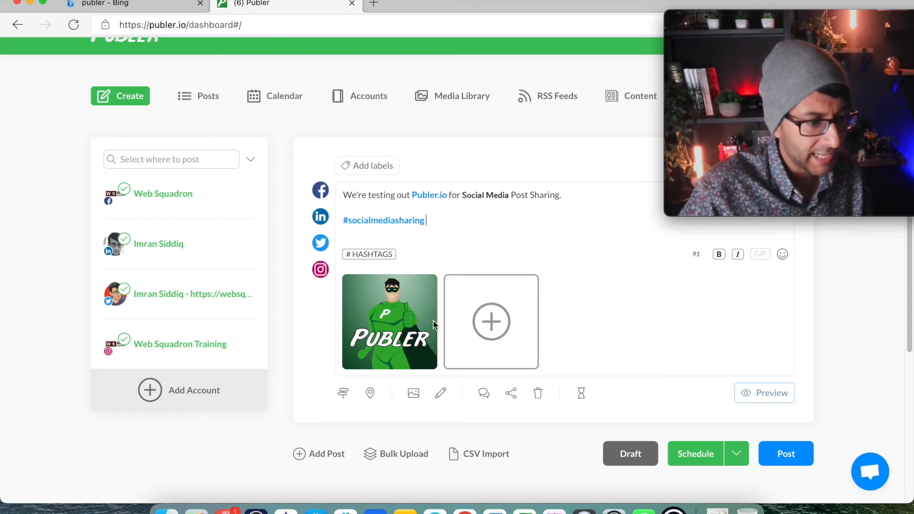
mouse_move(488, 238)
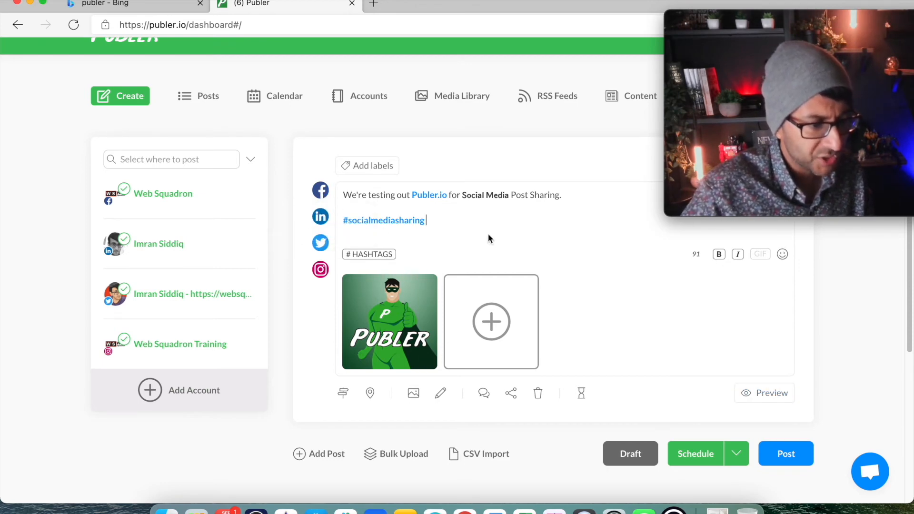
mouse_move(514, 238)
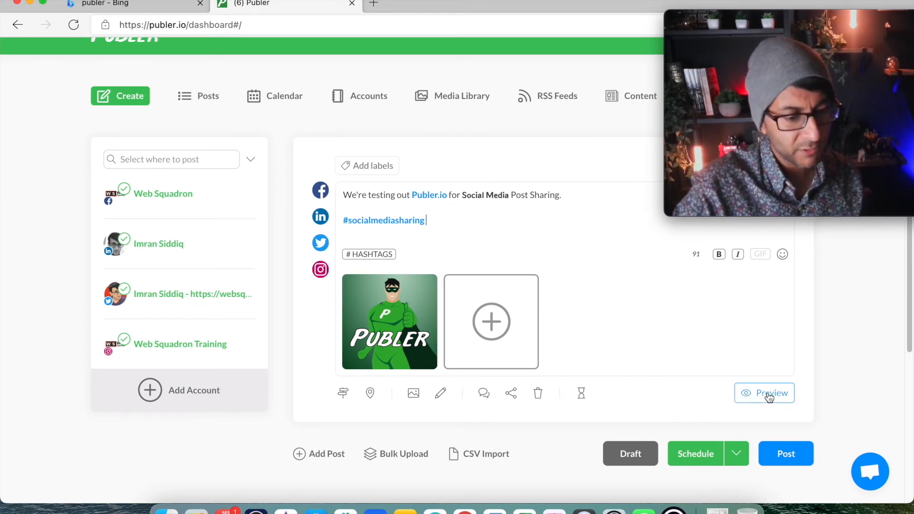
click(771, 393)
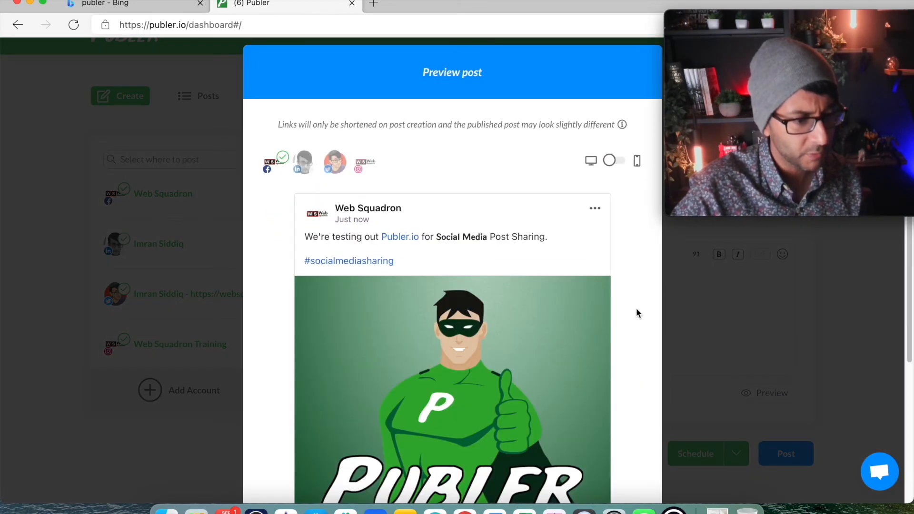
mouse_move(573, 174)
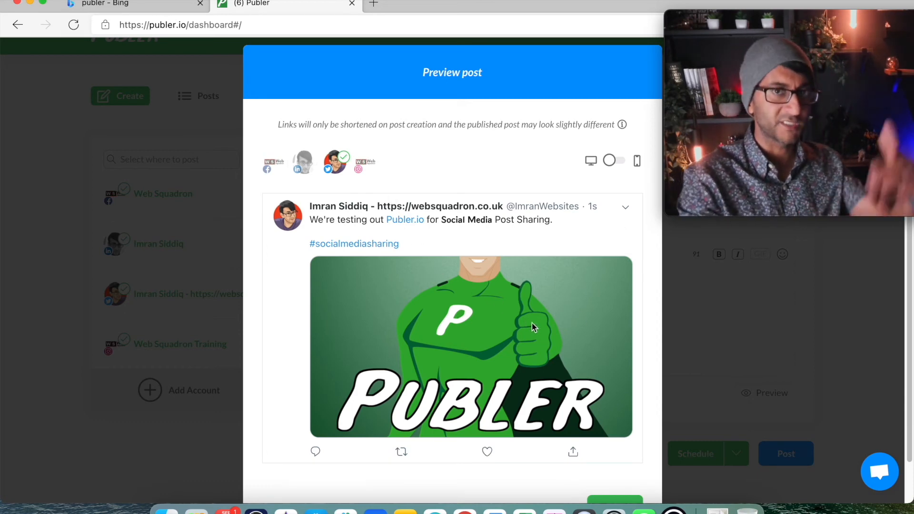
click(612, 160)
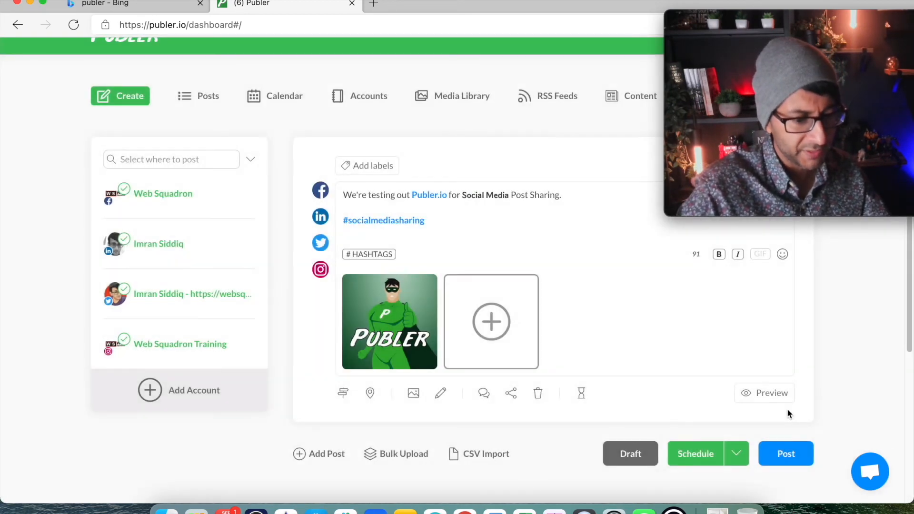
Publish the post to all four accounts and go to the Posts list.
click(785, 454)
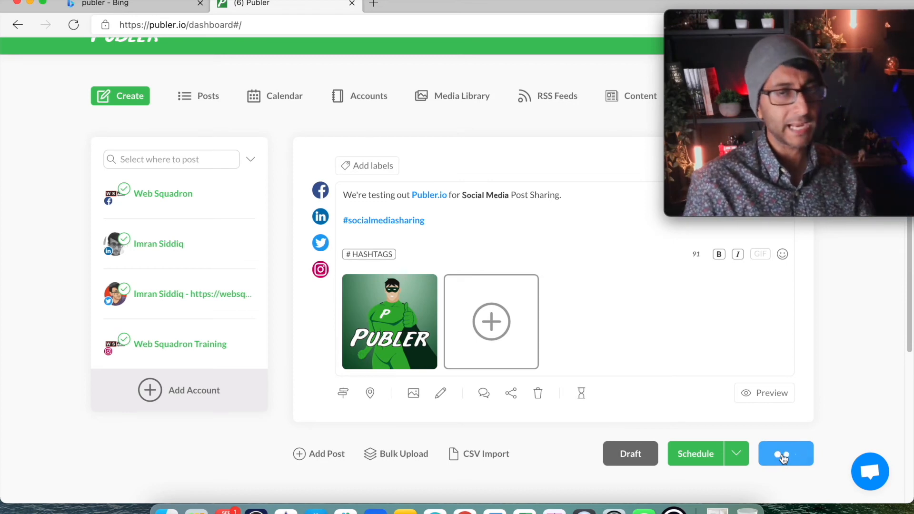
click(785, 453)
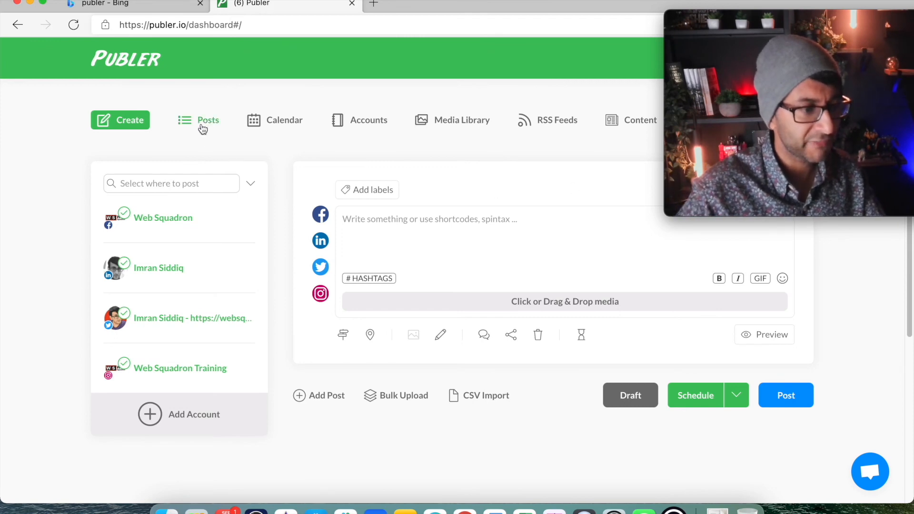
click(201, 120)
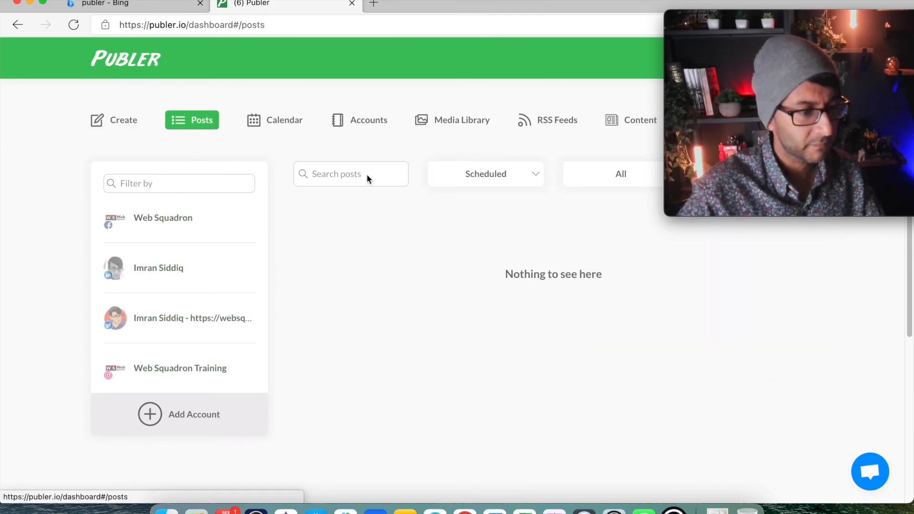
Filter the Posts list to Posted to confirm the post, then open a new browser tab.
click(486, 174)
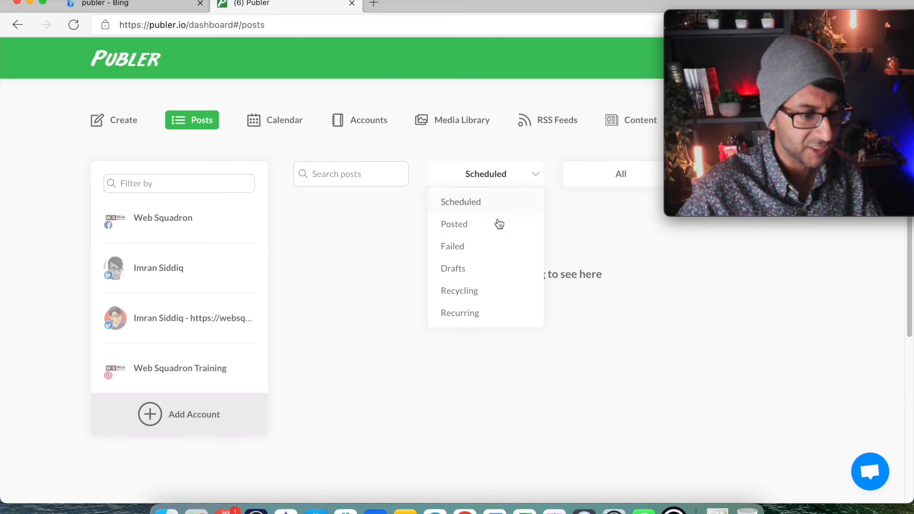
click(454, 224)
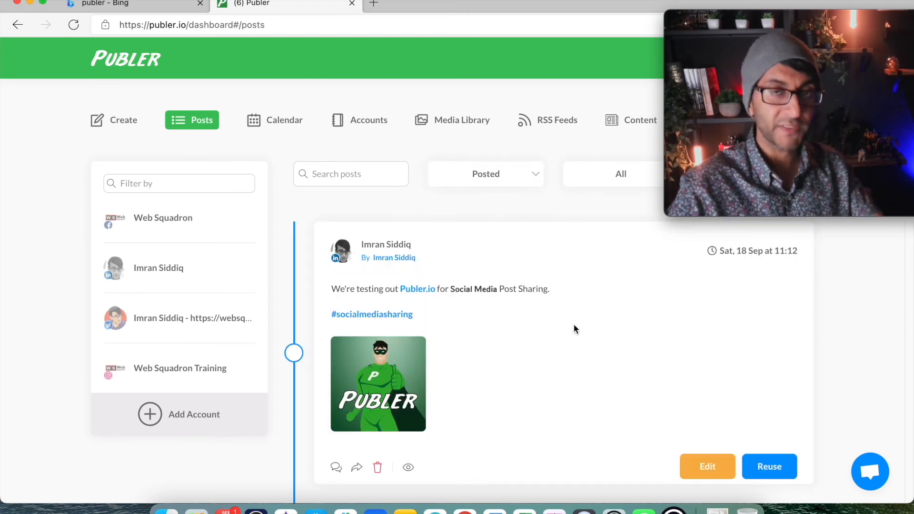
click(522, 4)
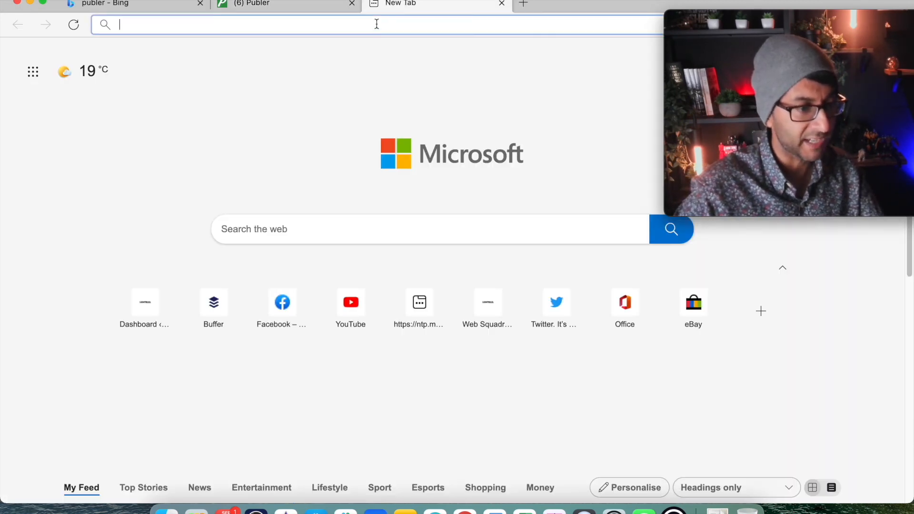
On twitter.com, like the new tweet with the hashtag and Publer image.
text(twii)
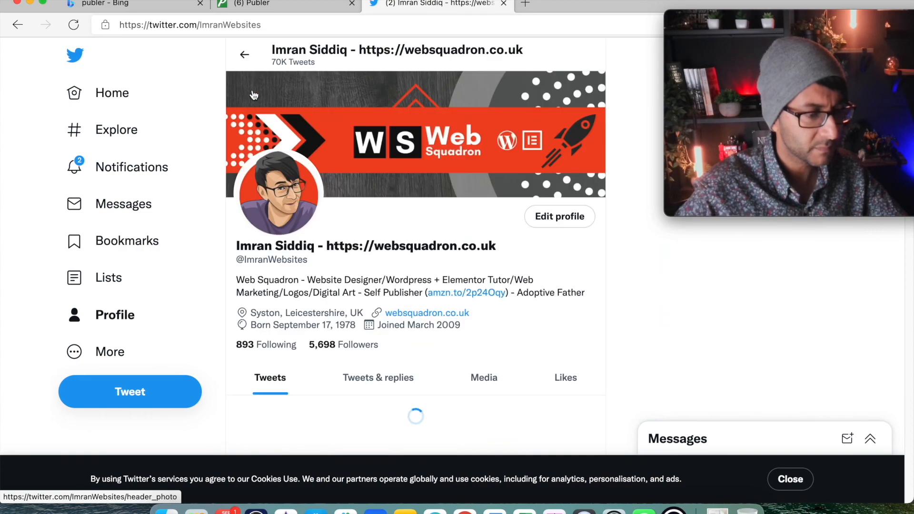
scroll(down, 3)
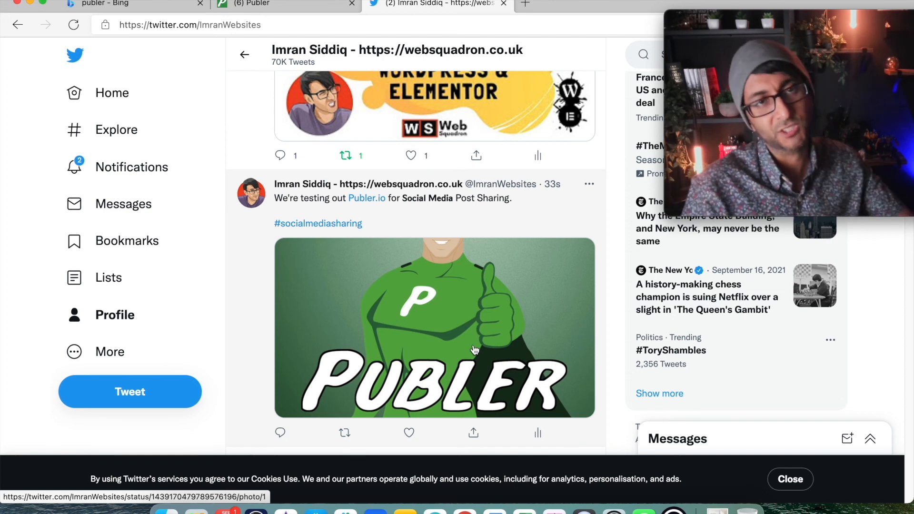
click(409, 433)
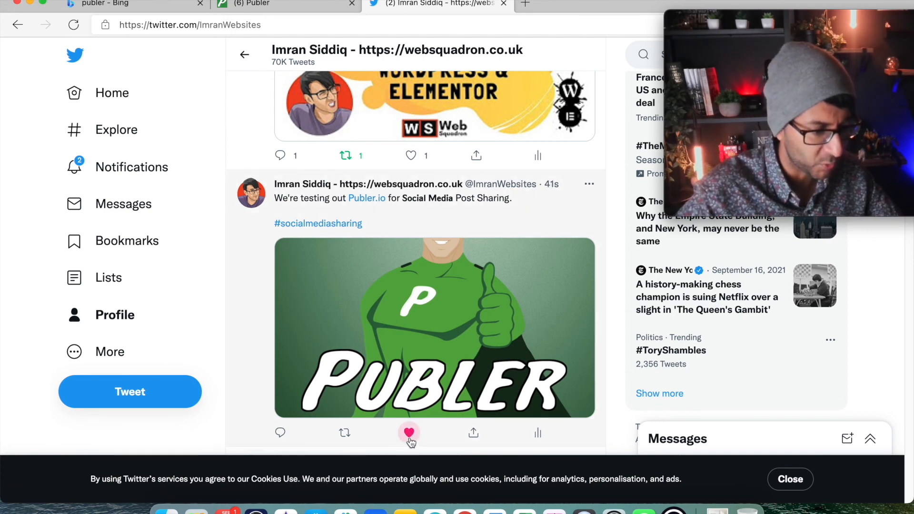
click(410, 433)
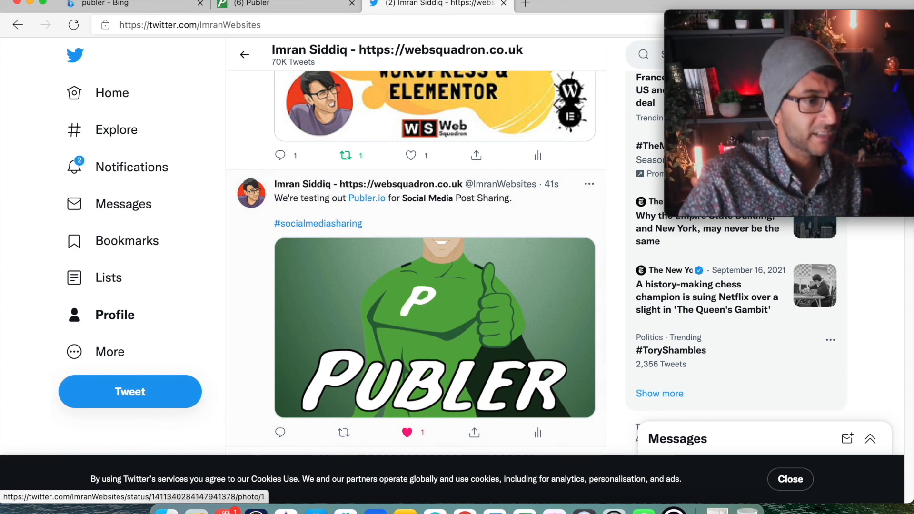
click(286, 4)
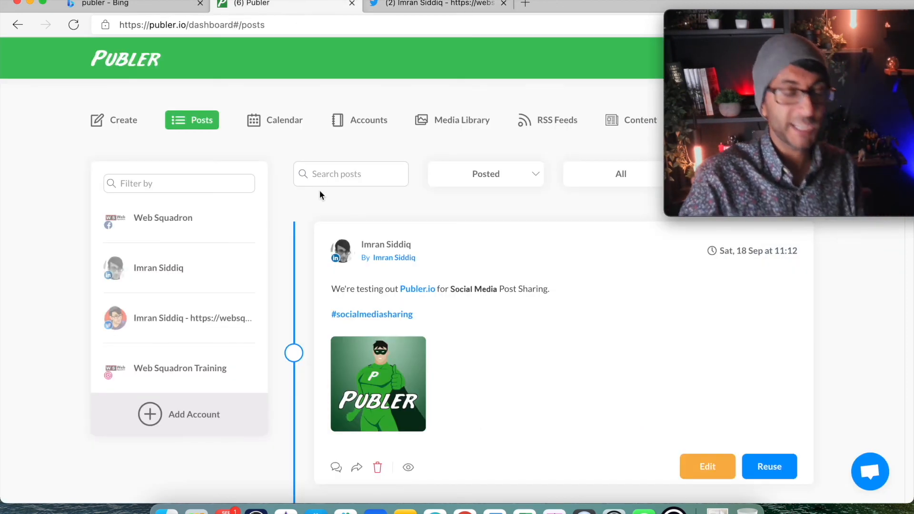